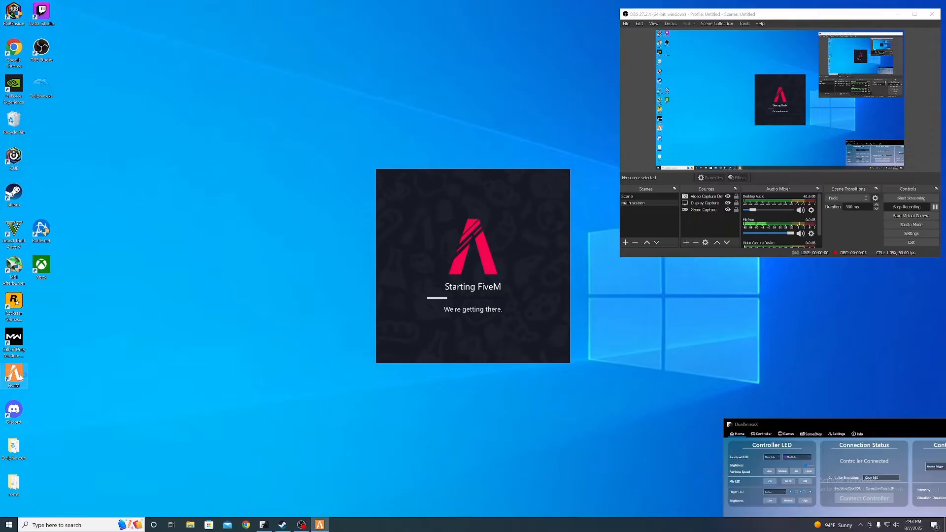
mouse_move(30, 358)
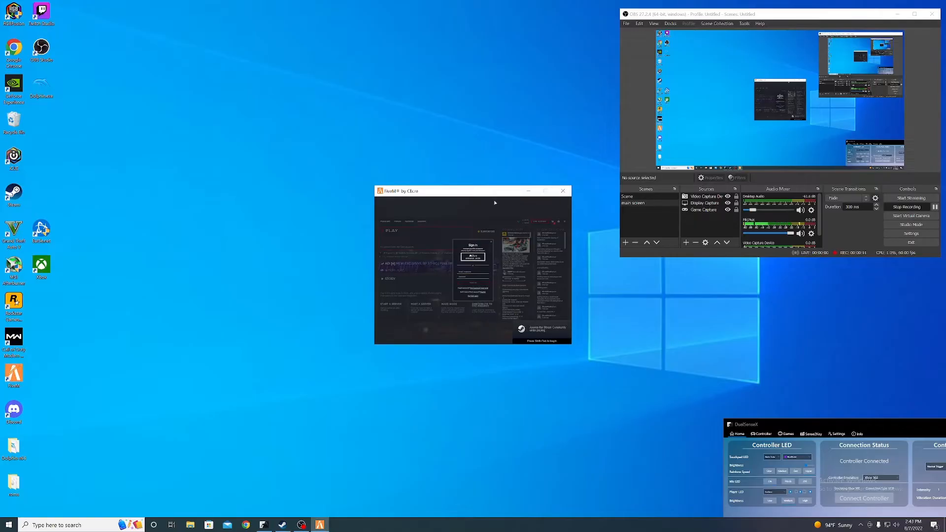
Step: Close the FiveM launcher window once it has started, leaving the desktop
left_click(563, 191)
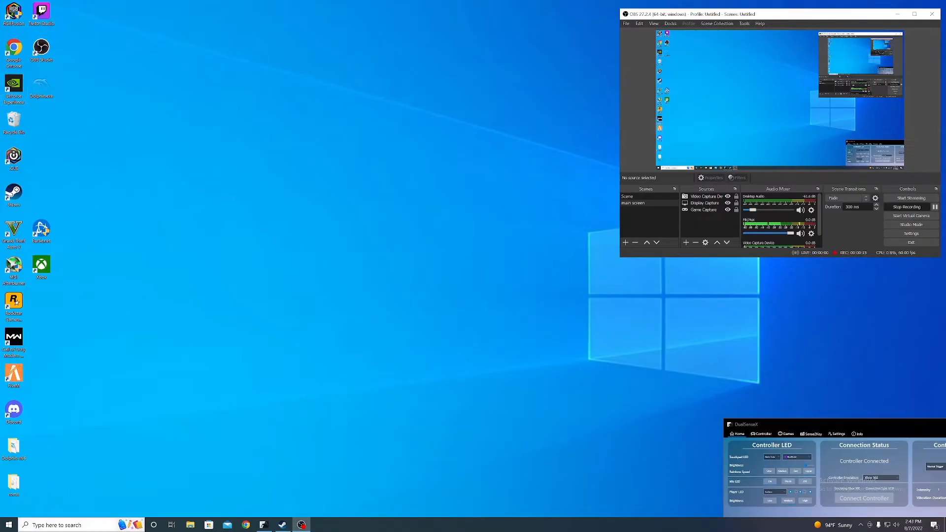
Step: Reach the AppData Roaming folder via a %appdata% taskbar search, with a Run prompt also open
left_click(6, 524)
type("%appdata")
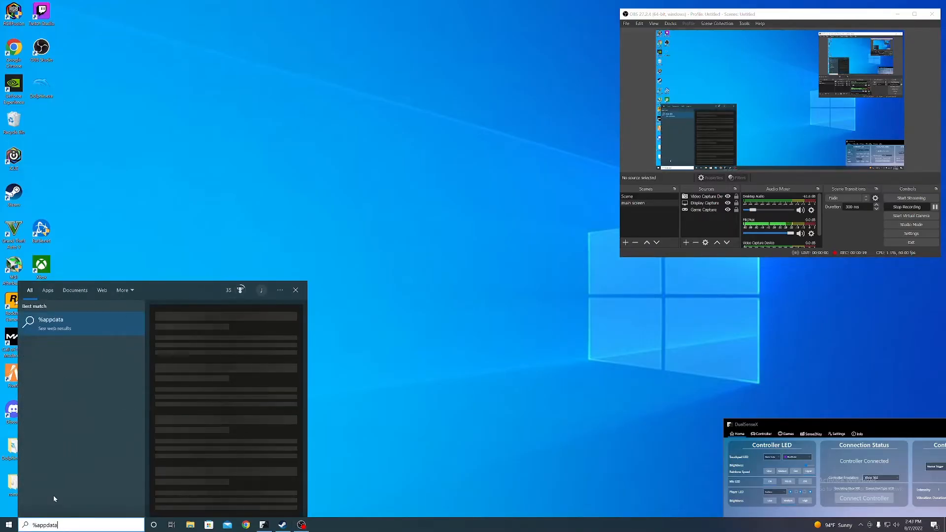
left_click(51, 319)
type("%")
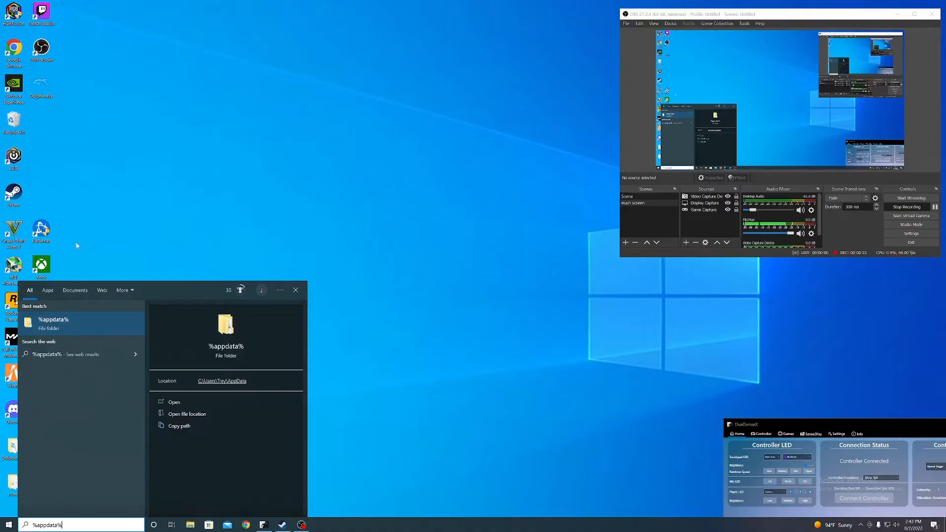
left_click(174, 402)
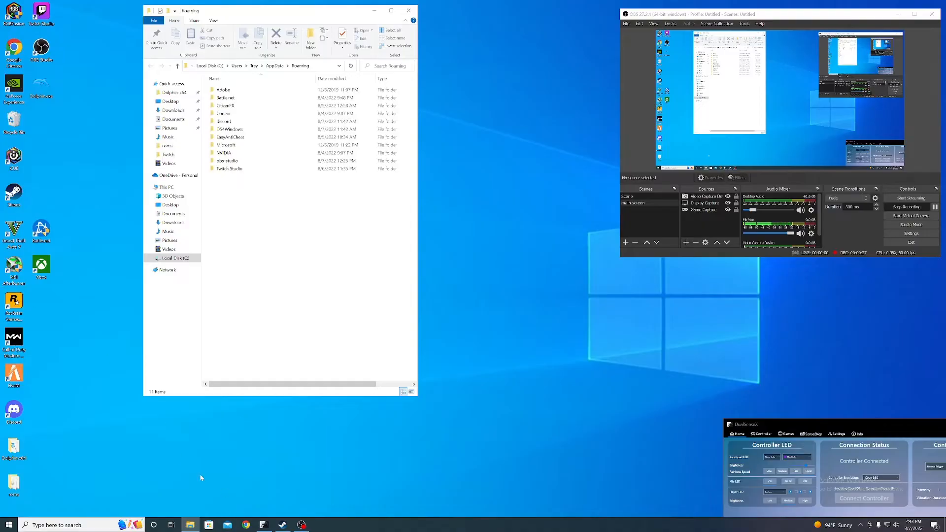
key("Win+r")
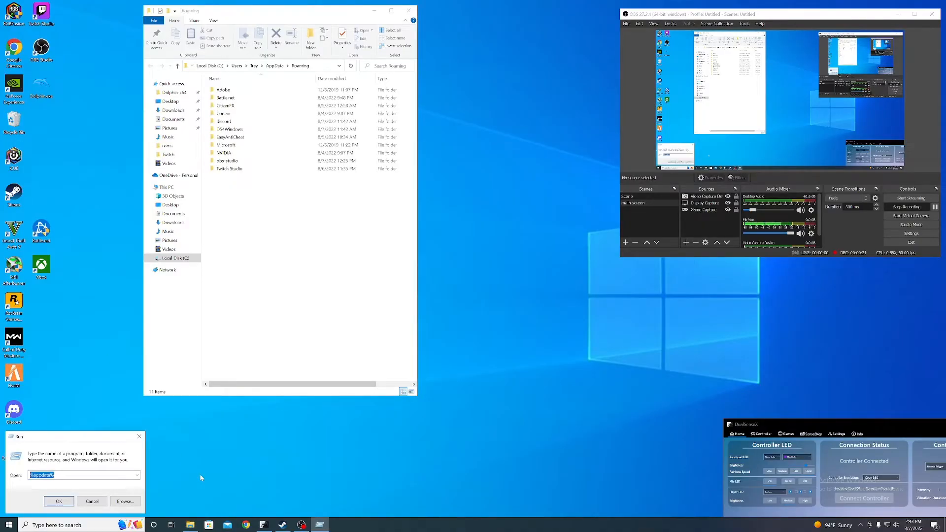
mouse_move(317, 447)
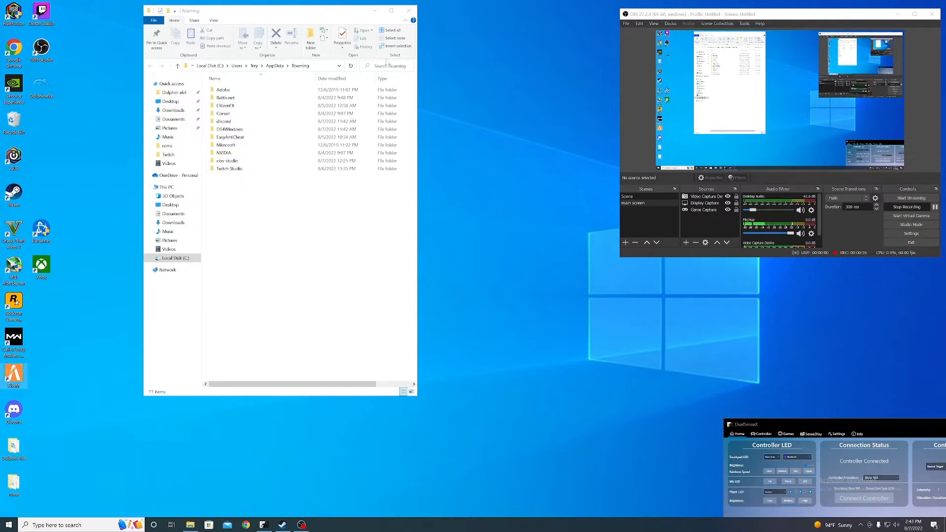
Step: Enter the CitizenFX folder and open gta5_settings.xml with WordPad
left_click(225, 105)
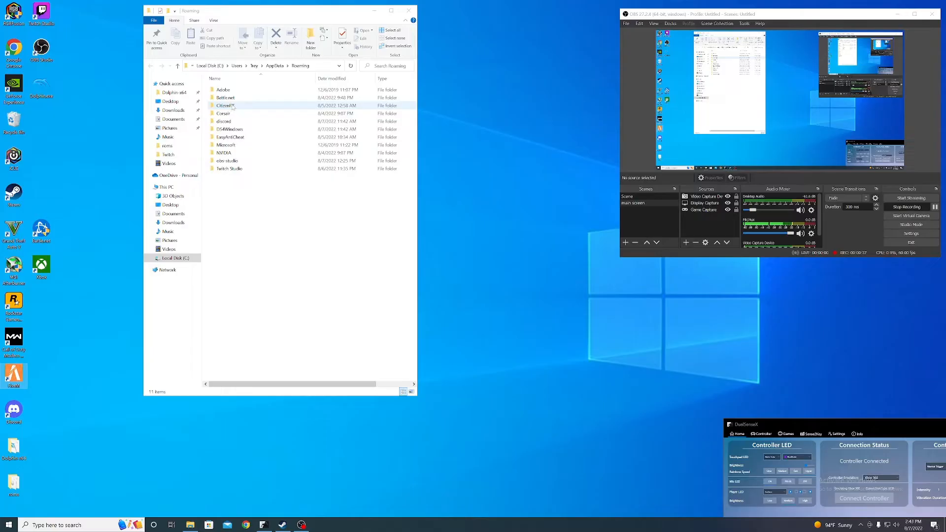
double_click(225, 106)
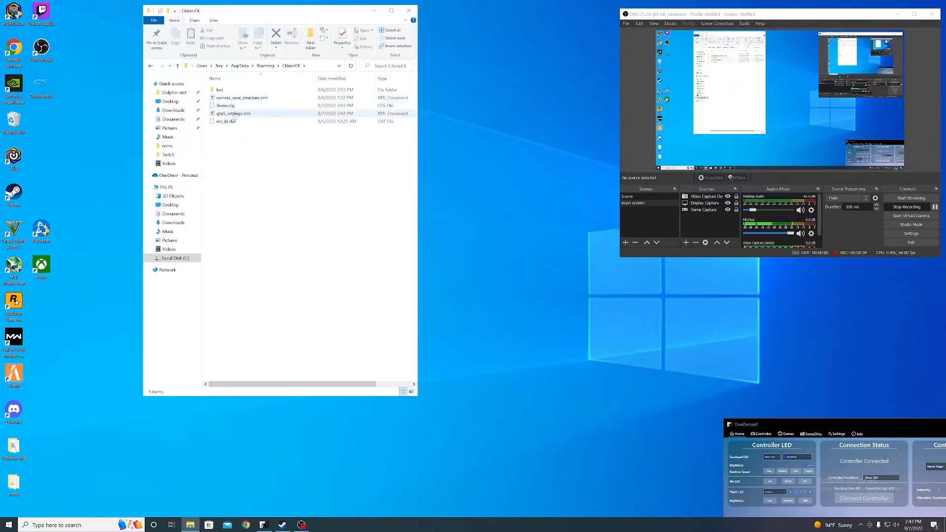
right_click(235, 114)
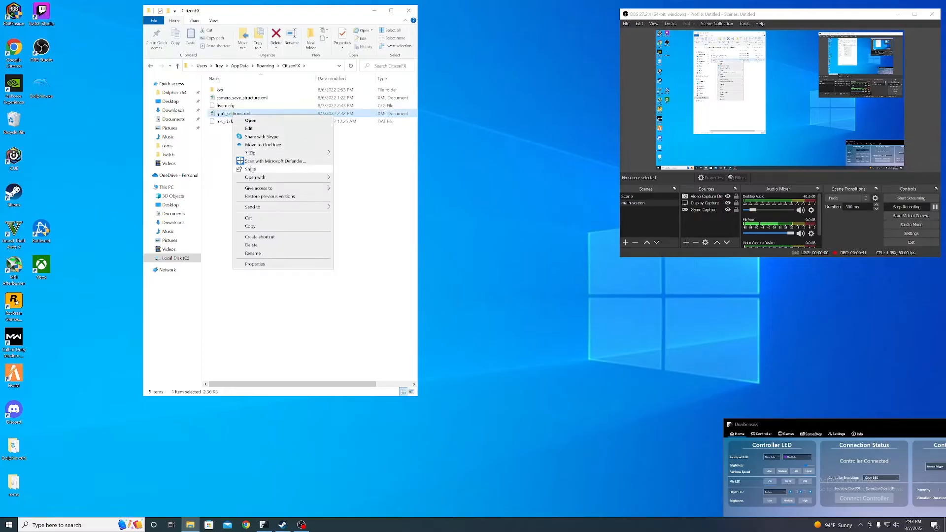
left_click(255, 178)
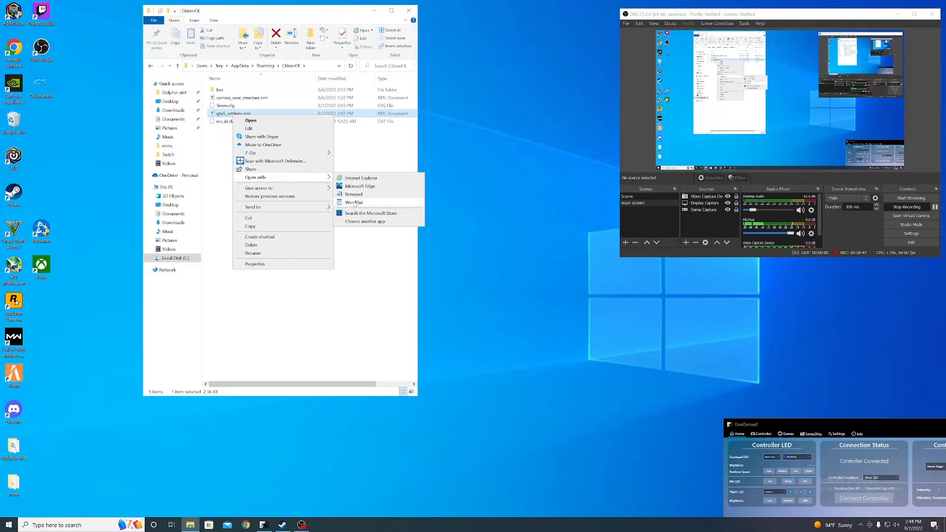
left_click(353, 202)
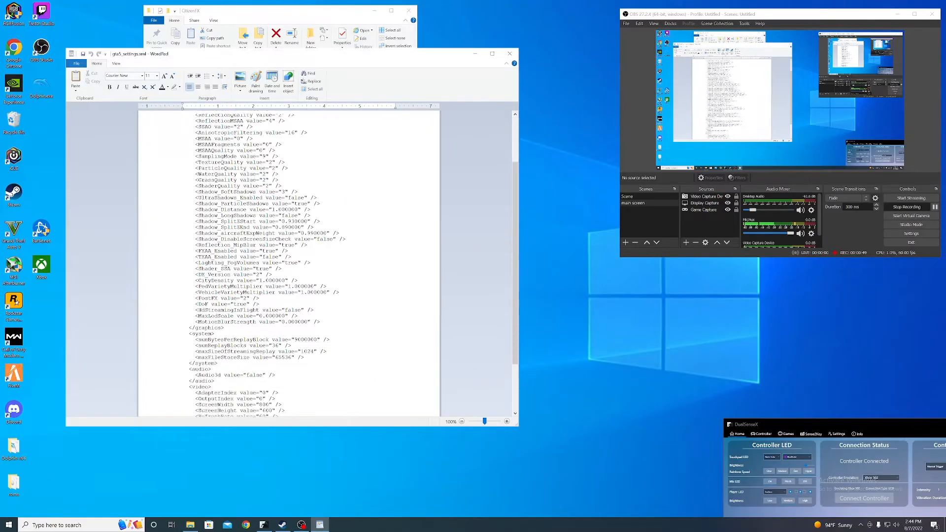
Step: Scroll gta5_settings.xml to the <video> section showing 800 × 600 at 60 Hz
scroll("down", 3)
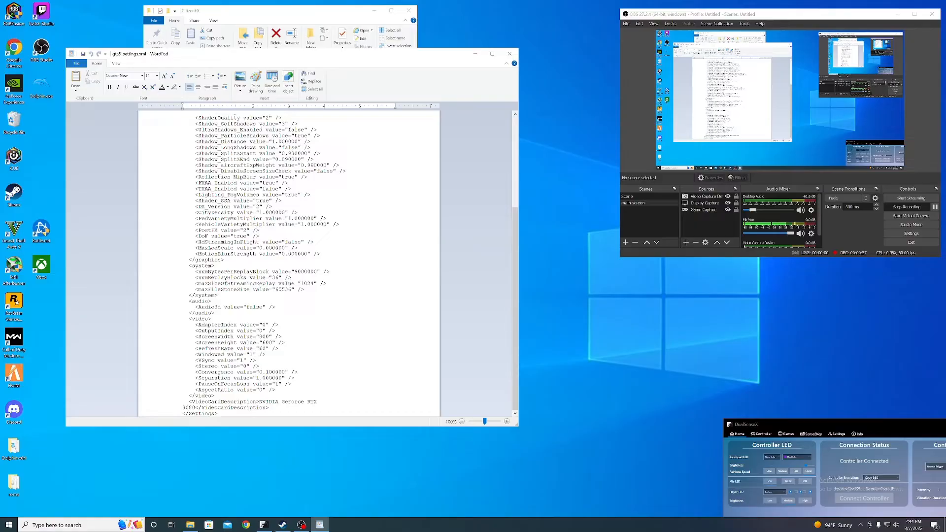
mouse_move(506, 136)
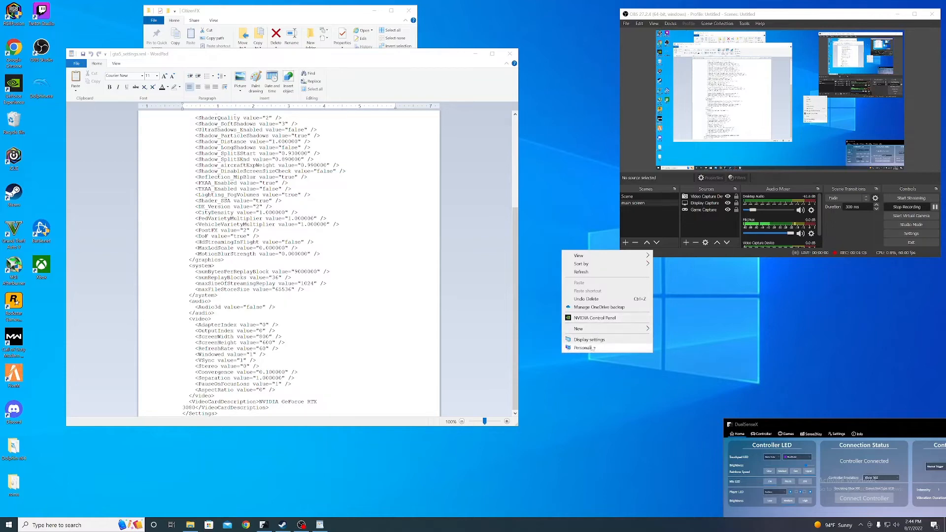
Step: Read the 3840 × 2160 resolution from Display settings and set ScreenWidth 3840, ScreenHeight 2160
left_click(589, 339)
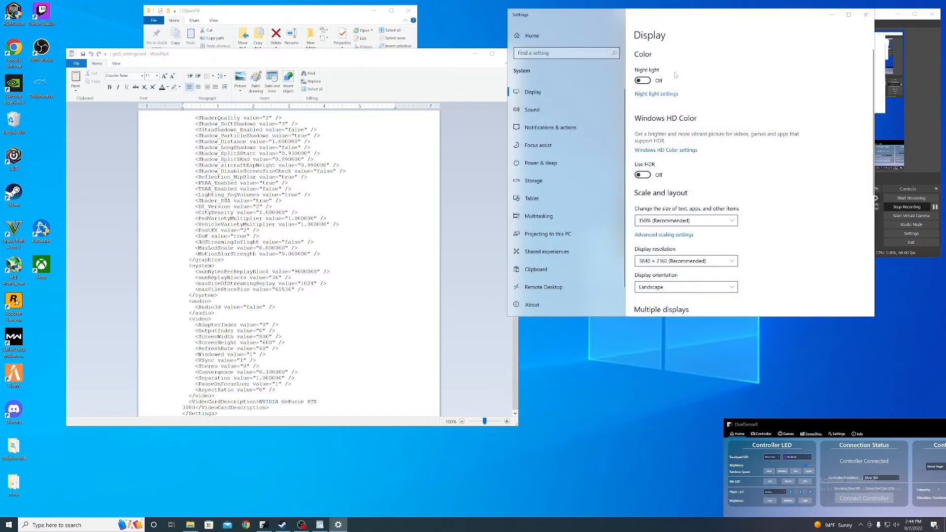
scroll("down", 3)
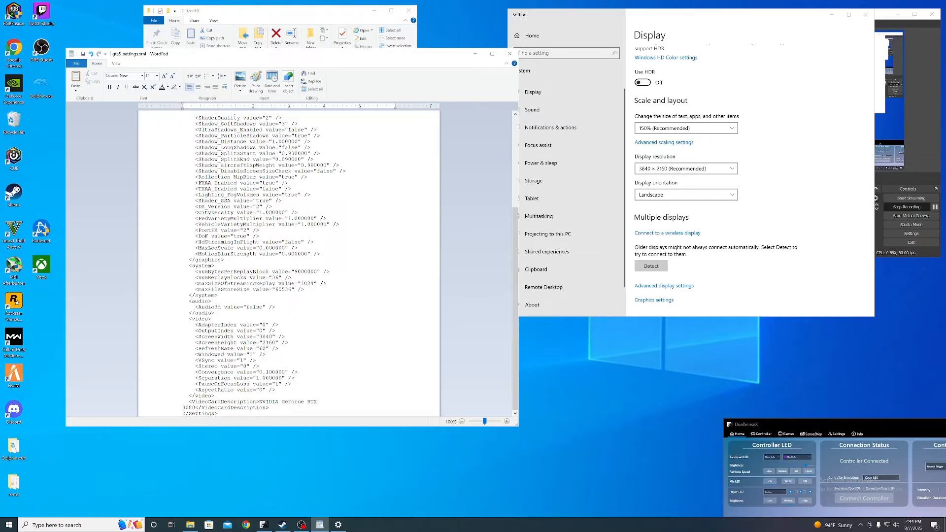
scroll("down", 3)
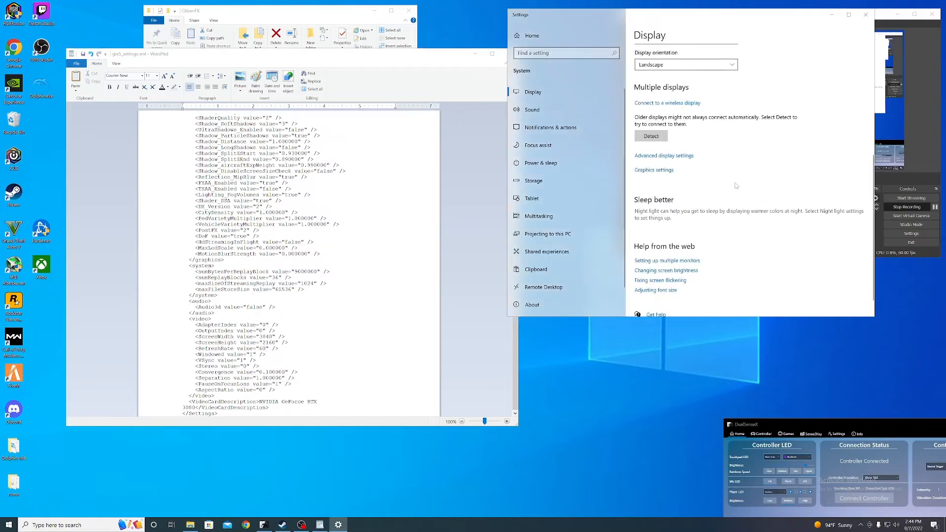
Step: View Advanced display settings and confirm the monitor's 144.000 Hz refresh rate in the dropdown
left_click(664, 155)
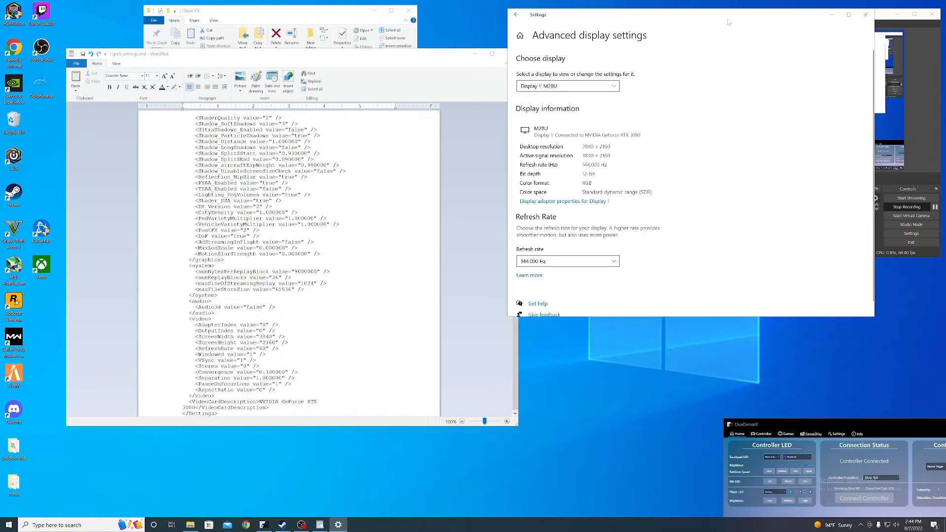
mouse_move(459, 150)
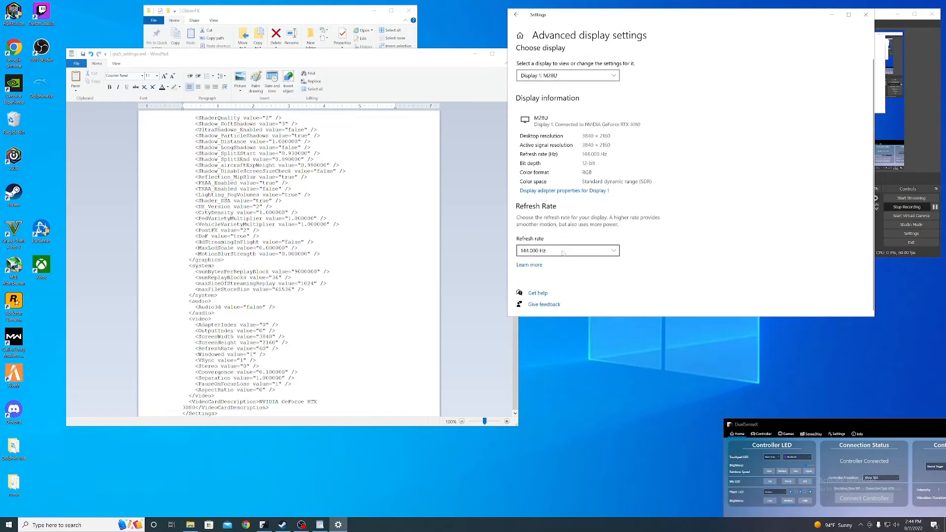
left_click(567, 250)
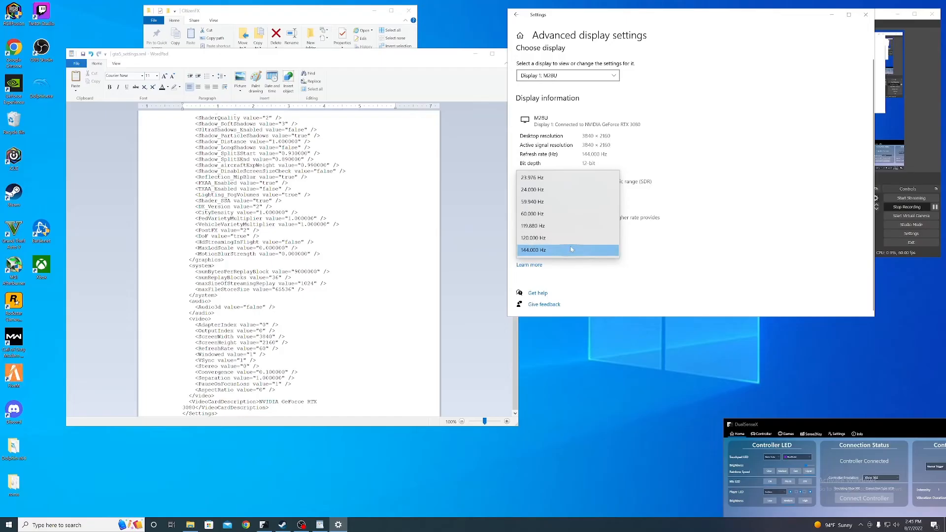
left_click(567, 250)
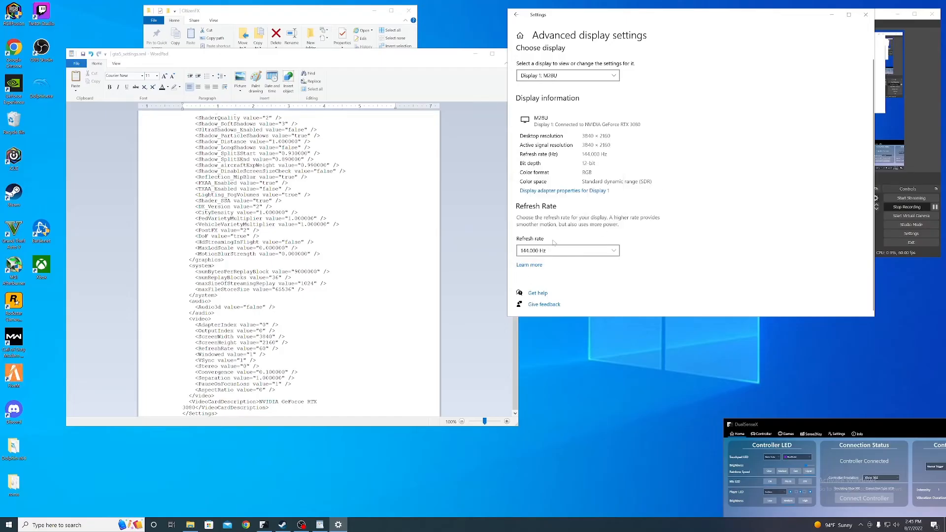